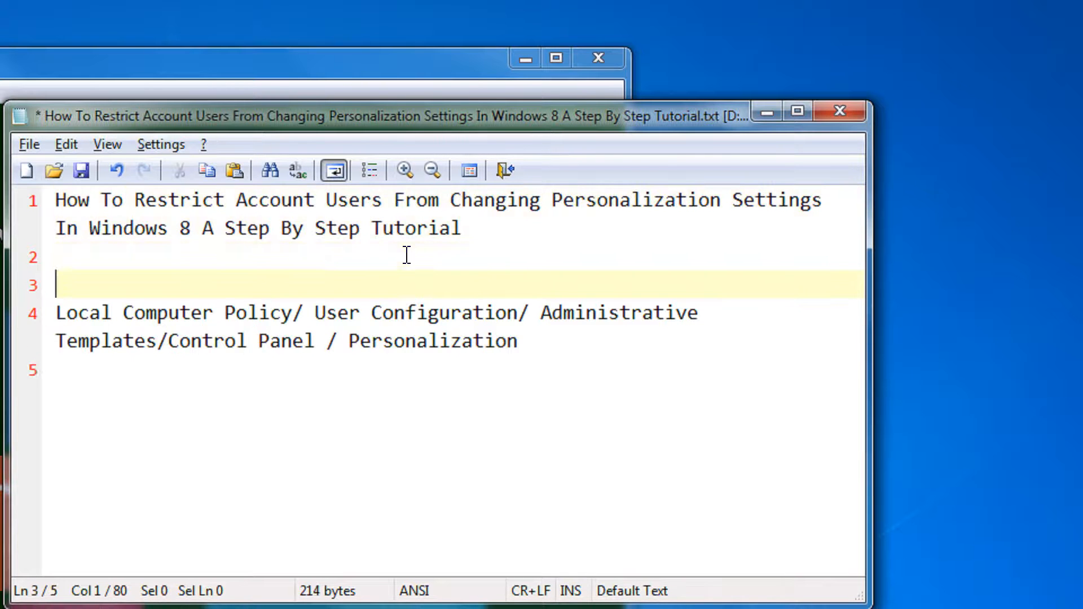
Step: Add 'Run' and the gpedit.msc command as new note lines above the policy path
text(Run)
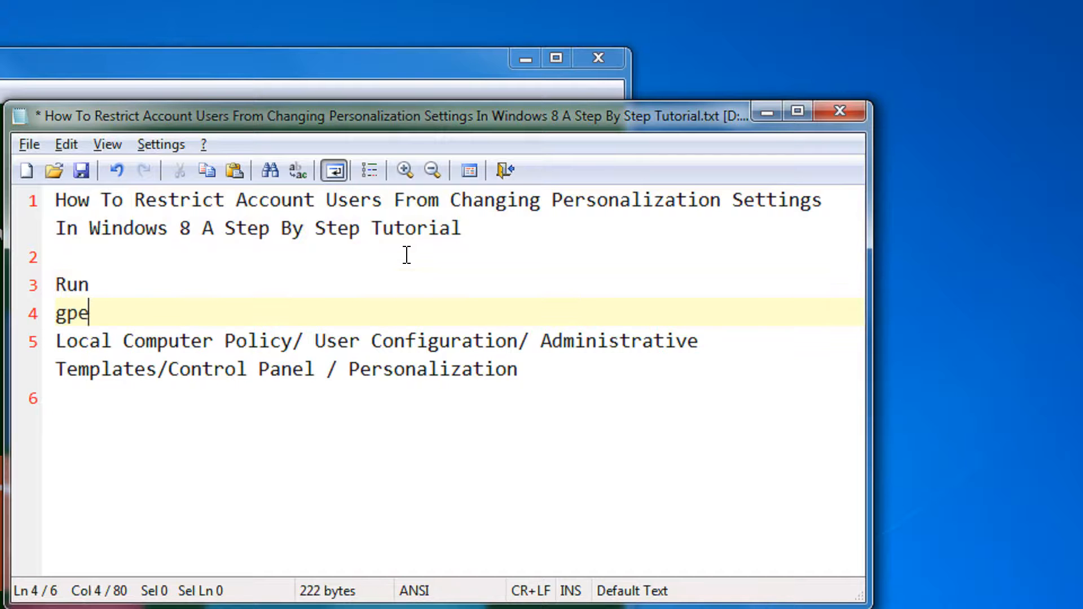
text(it)
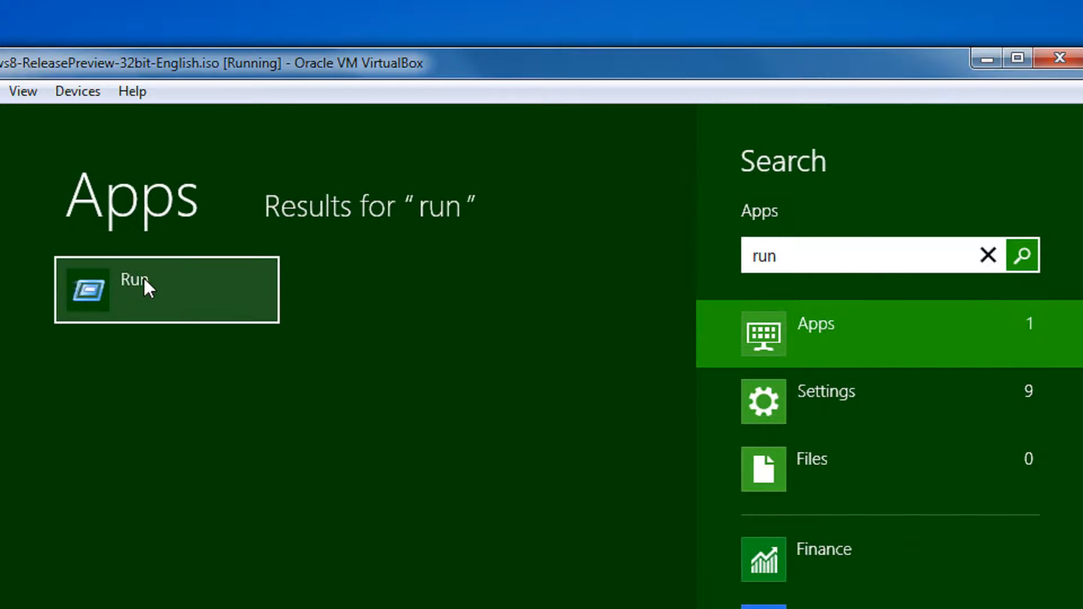
Step: Launch the Local Group Policy Editor via the Run box with gpedit.msc
click(166, 289)
text(gpedit.msc)
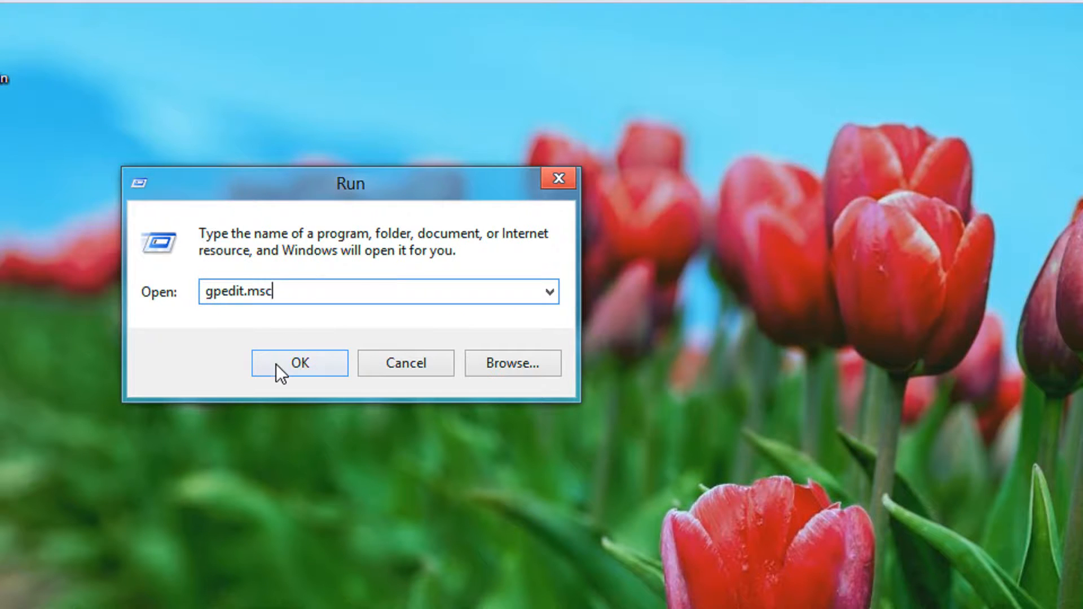
click(299, 363)
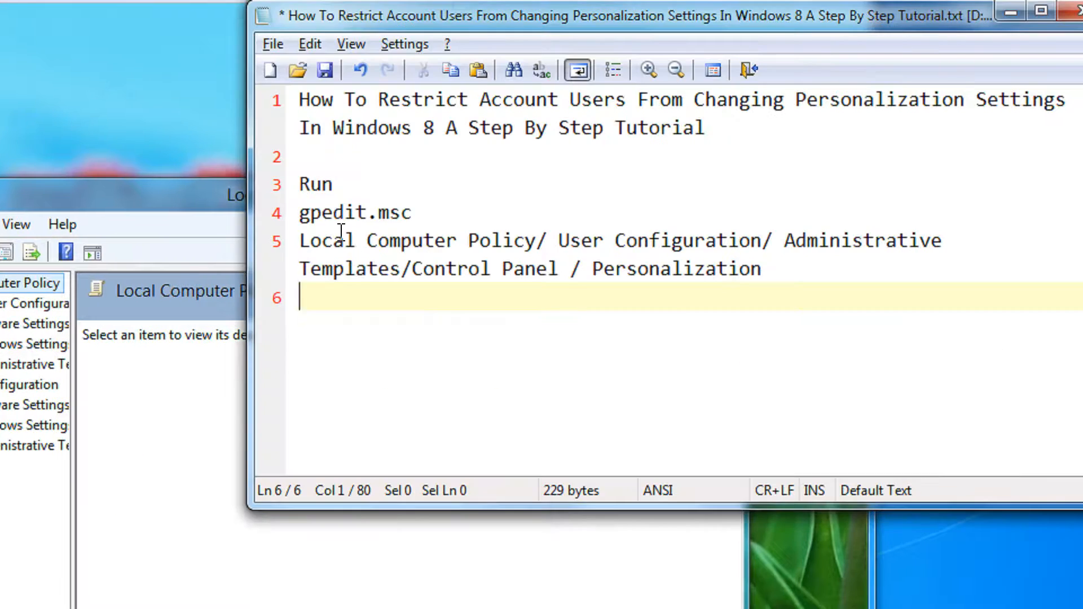
mouse_move(582, 242)
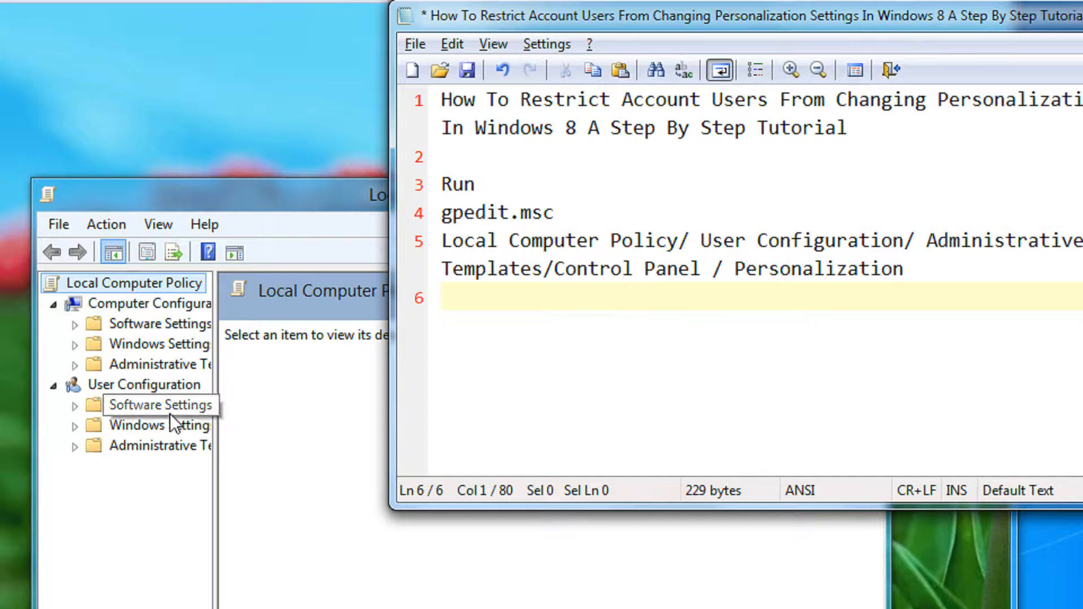
mouse_move(162, 303)
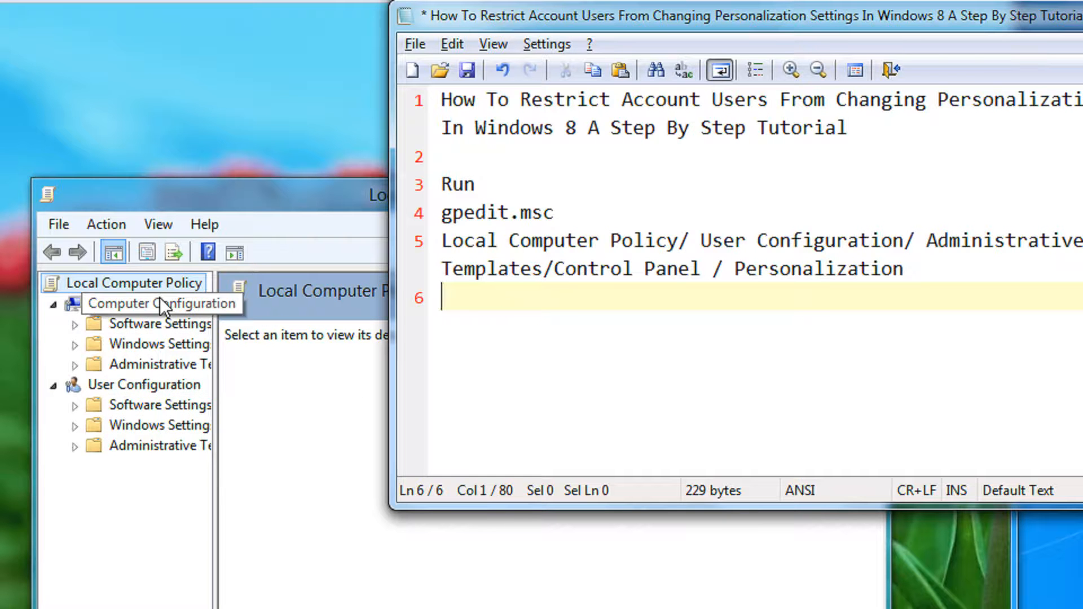
Step: Expand User Configuration > Administrative Templates > Control Panel to reach Personalization
click(141, 385)
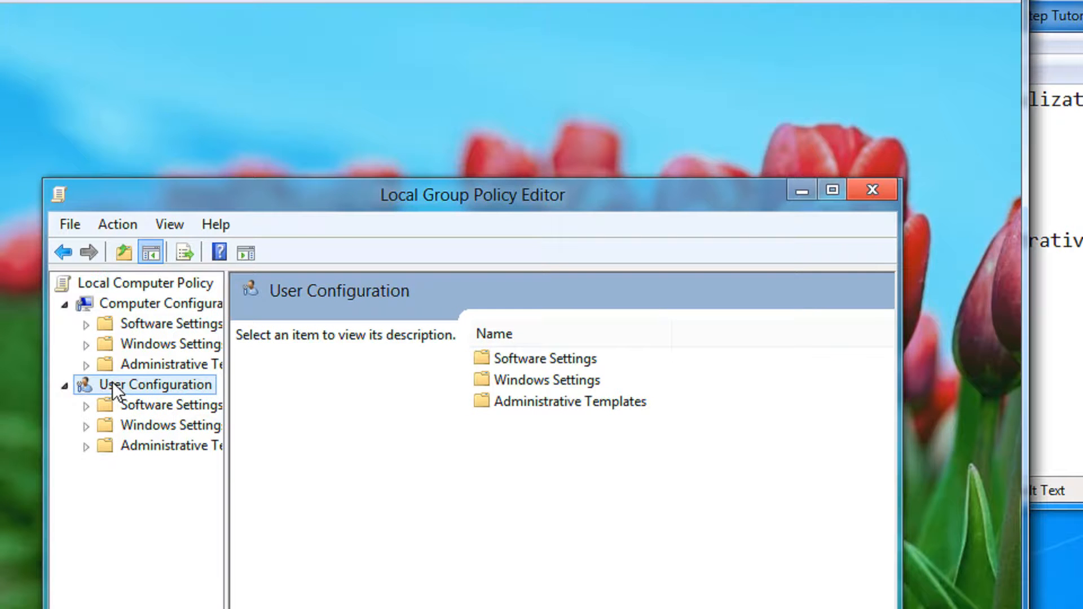
mouse_move(163, 304)
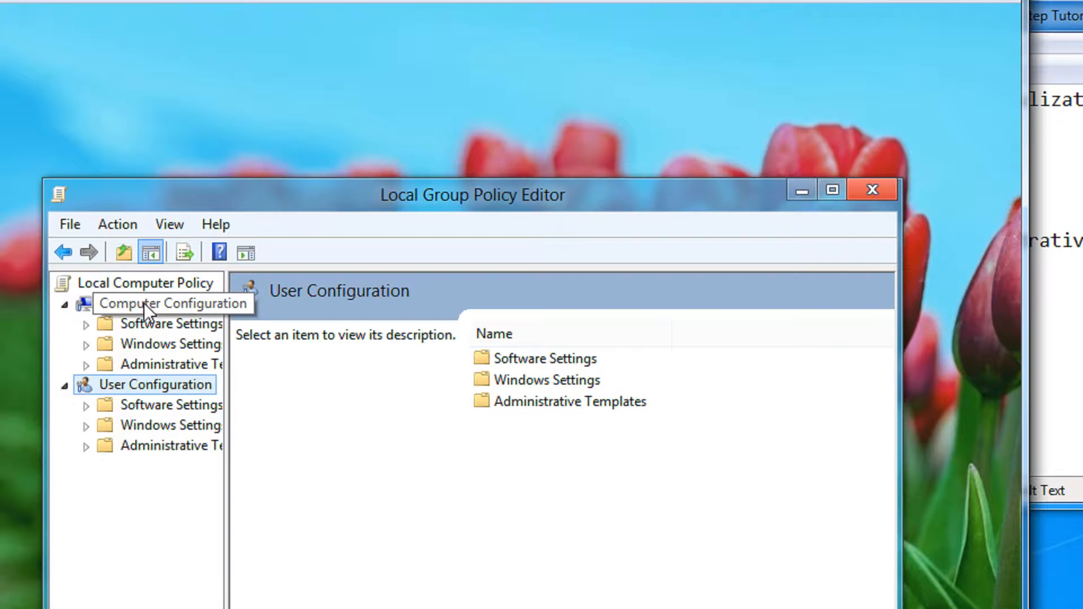
mouse_move(145, 393)
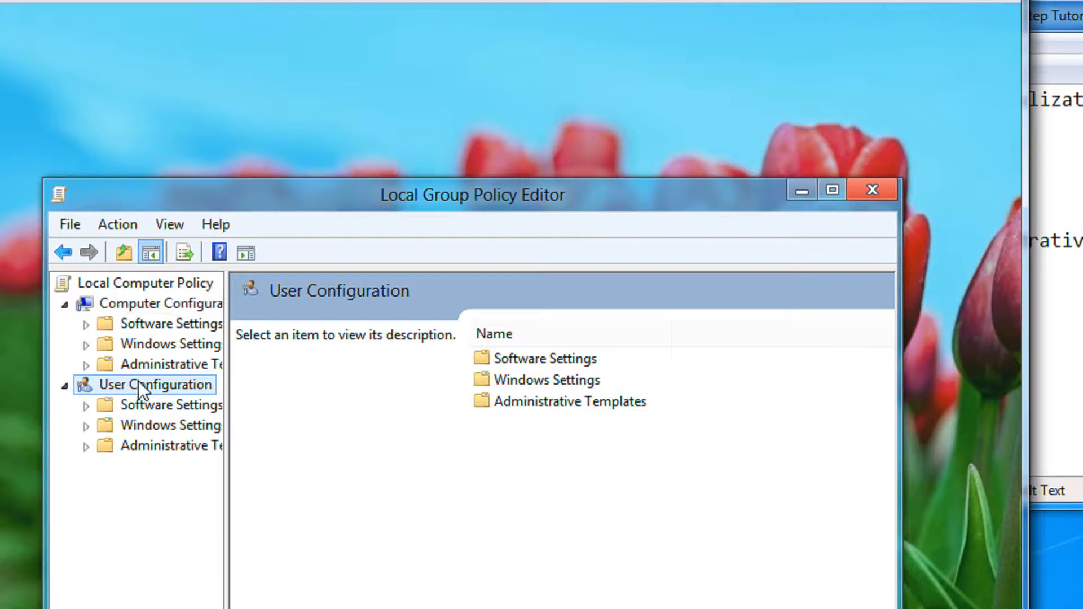
mouse_move(152, 304)
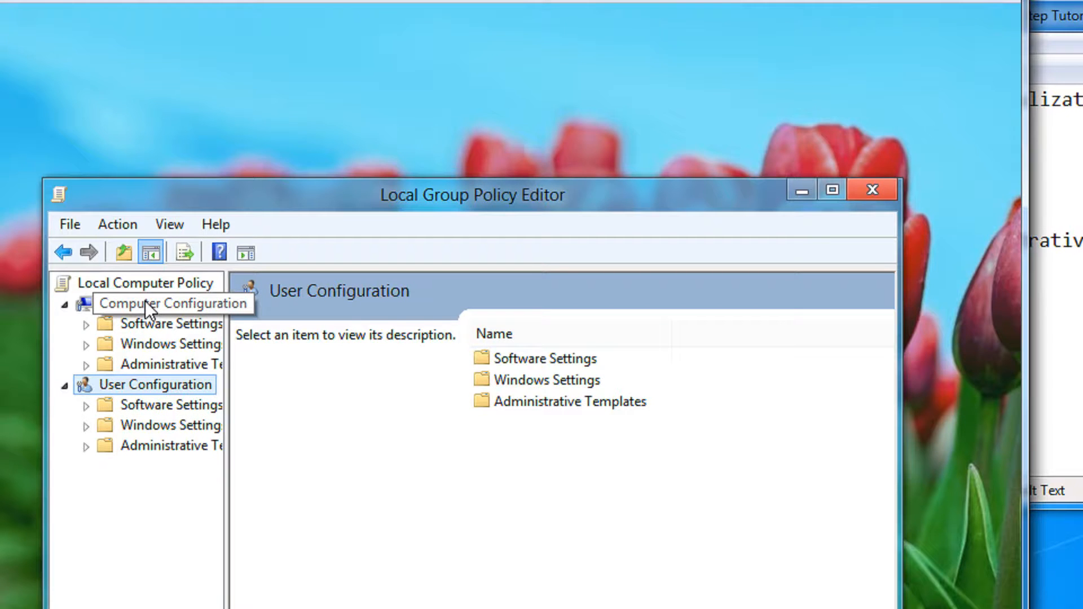
click(173, 304)
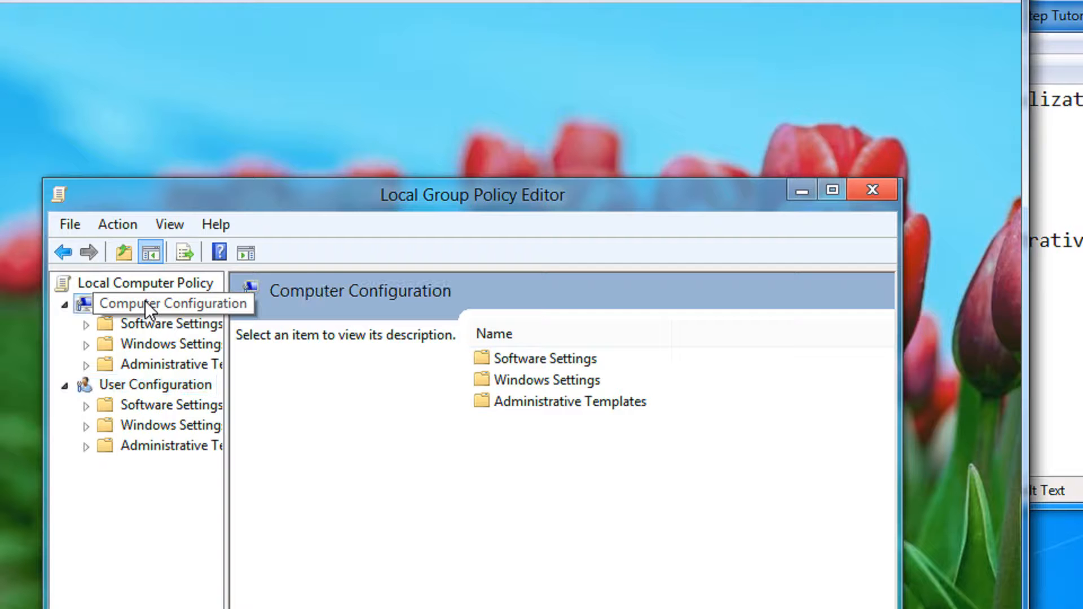
click(1050, 14)
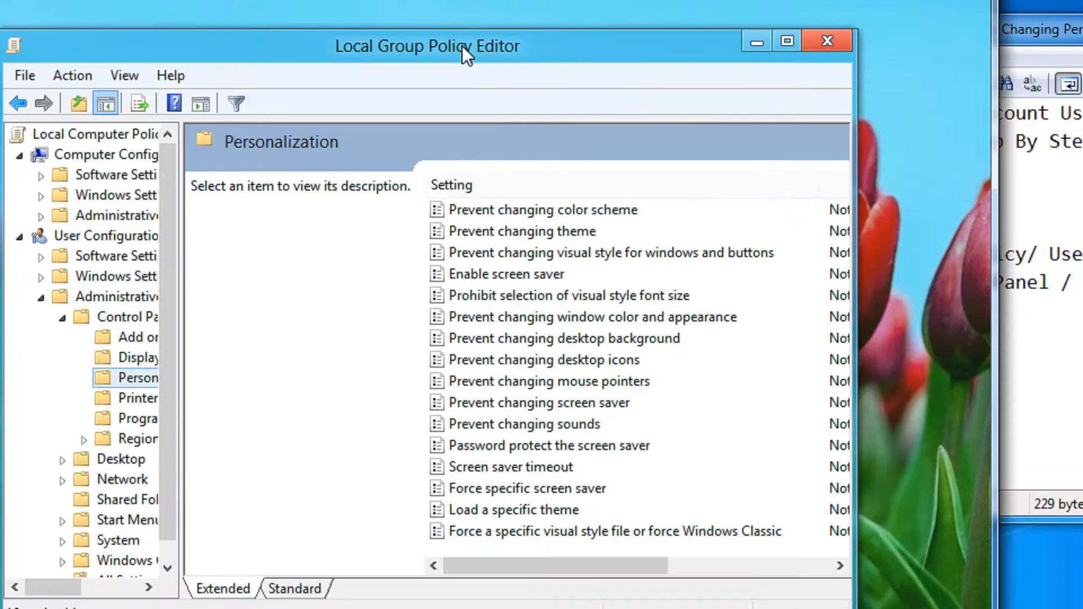
Step: Set Prevent changing color scheme to Enabled after reviewing the mouse pointers and color scheme descriptions
click(547, 381)
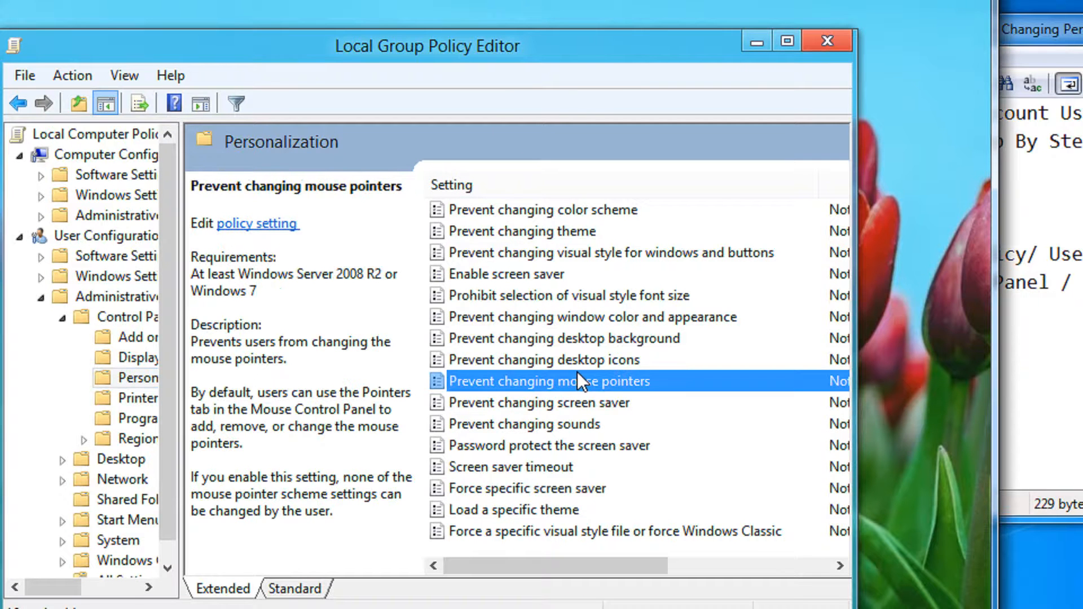
mouse_move(609, 391)
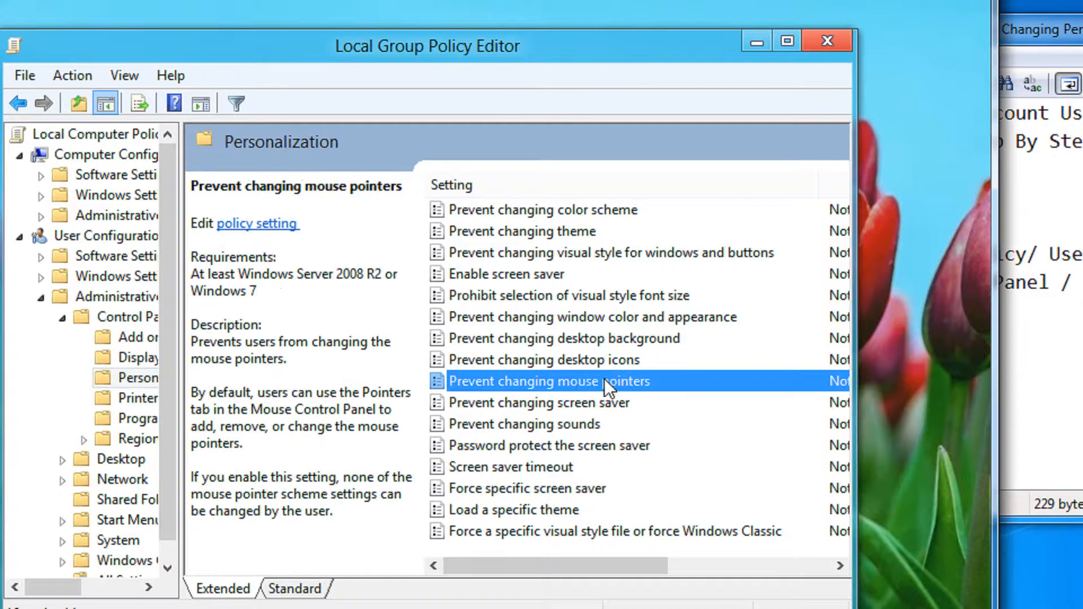
click(544, 209)
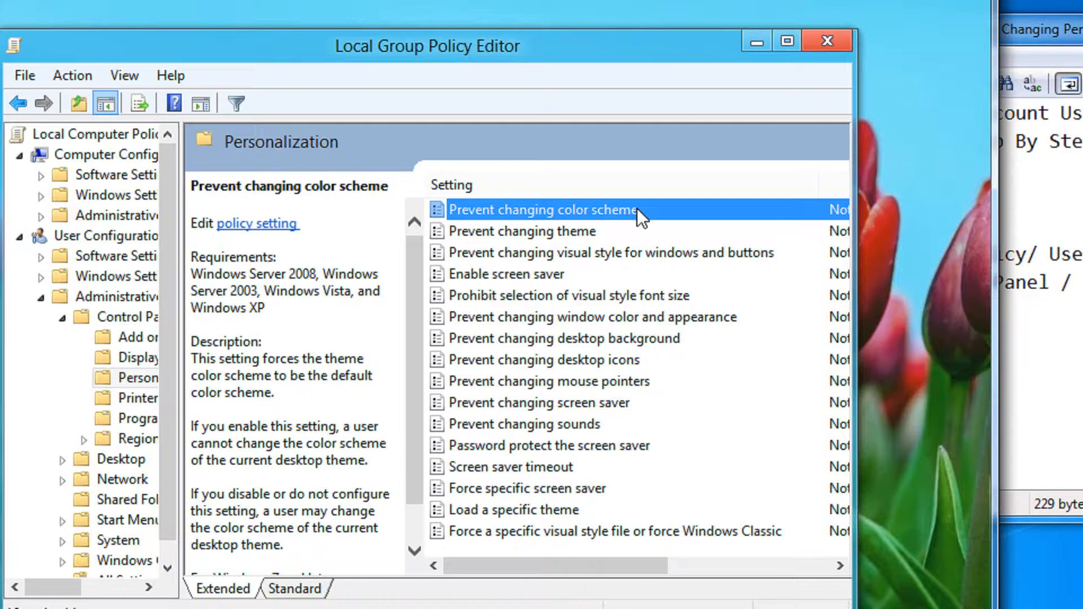
double_click(544, 209)
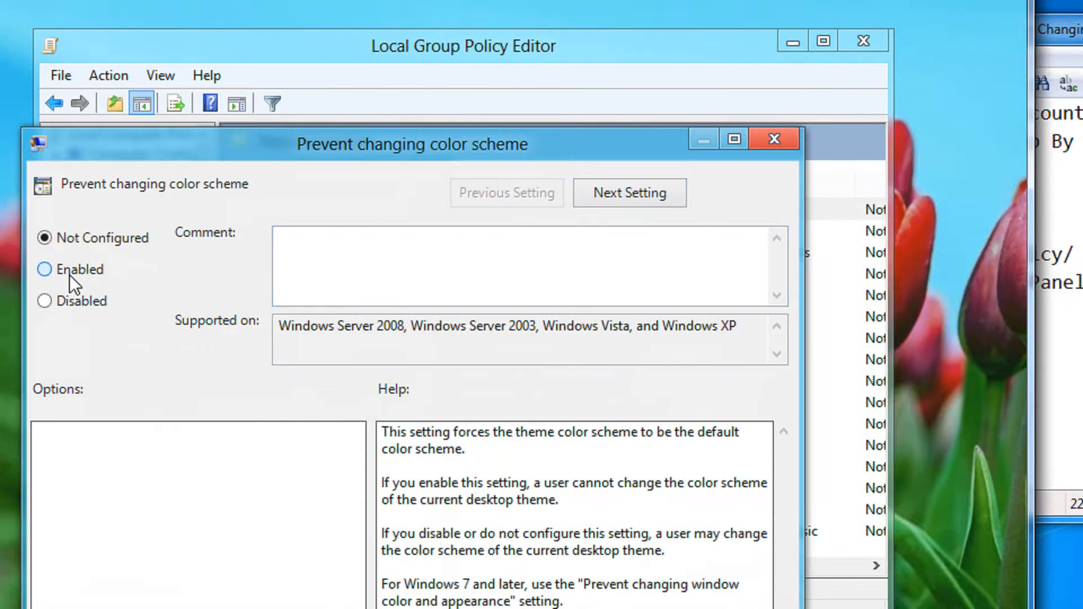
click(44, 269)
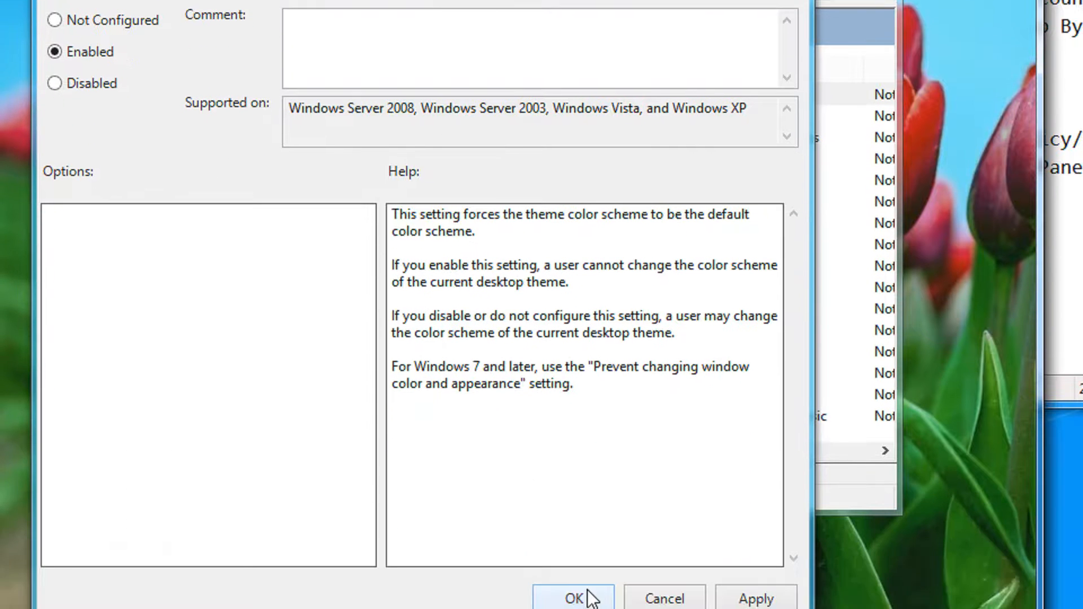
click(572, 598)
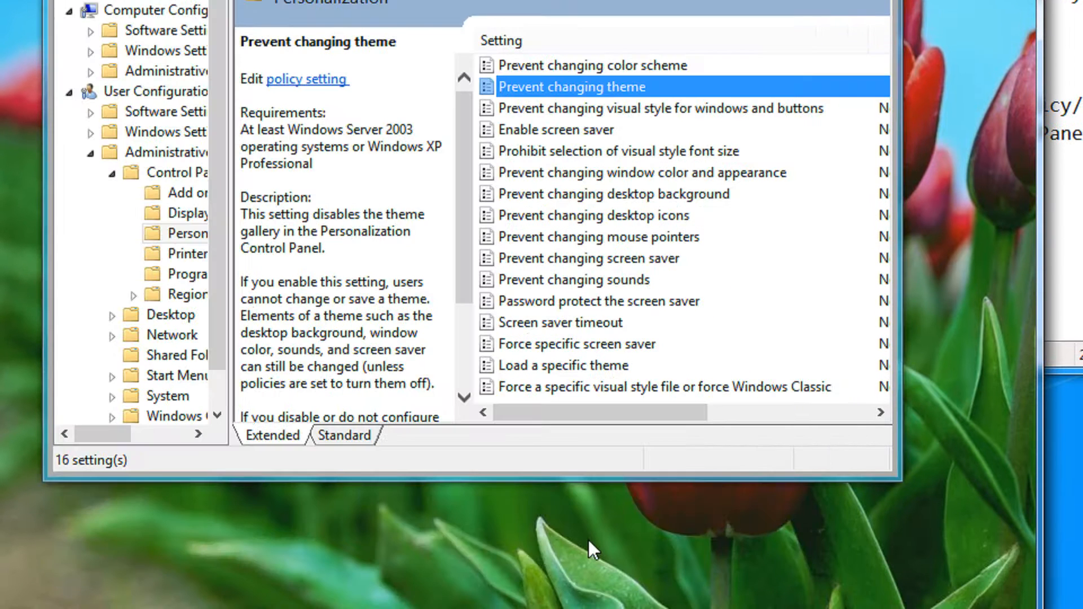
Step: Edit the Enable screen saver policy and step through to Prevent changing window color and appearance
click(556, 127)
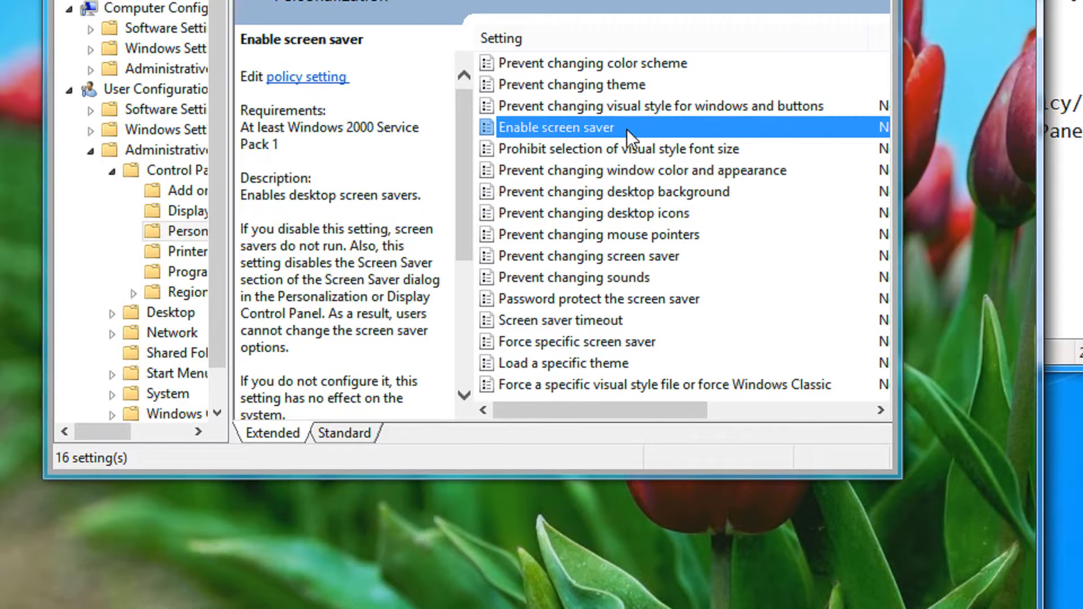
double_click(557, 127)
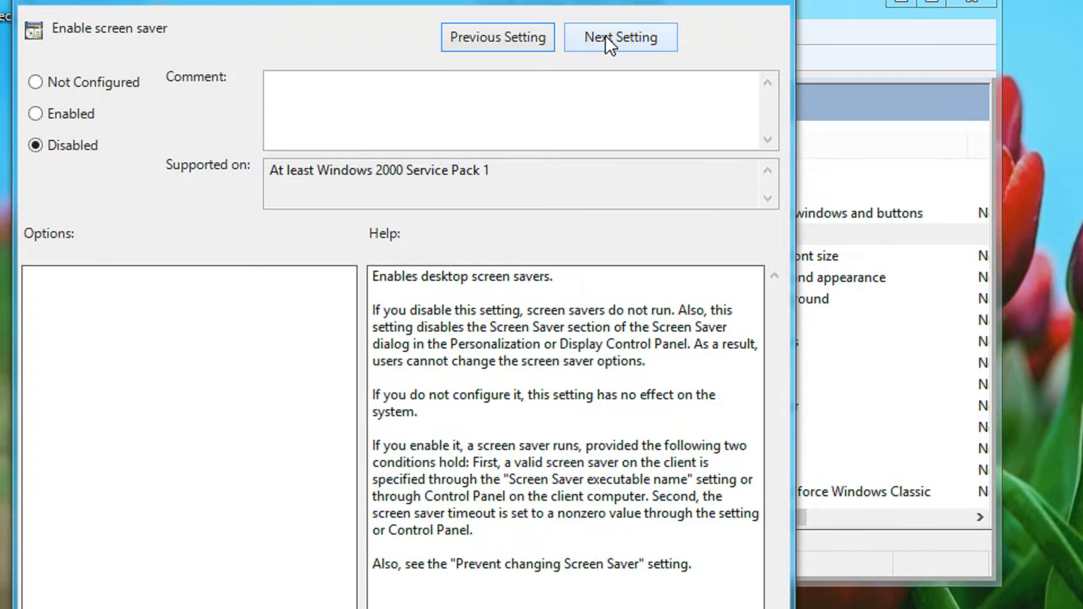
click(619, 37)
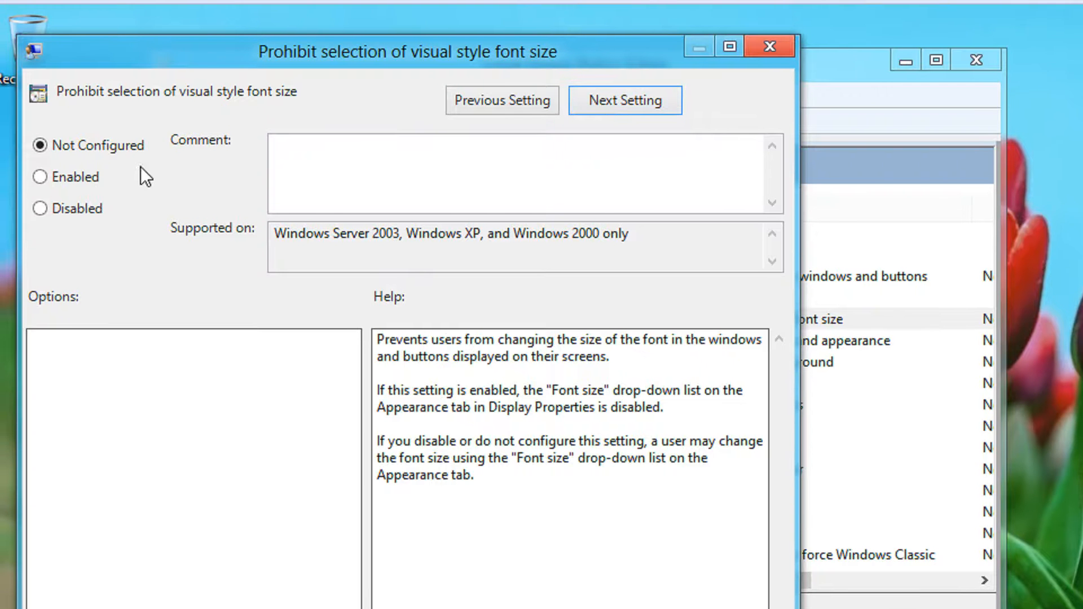
click(624, 99)
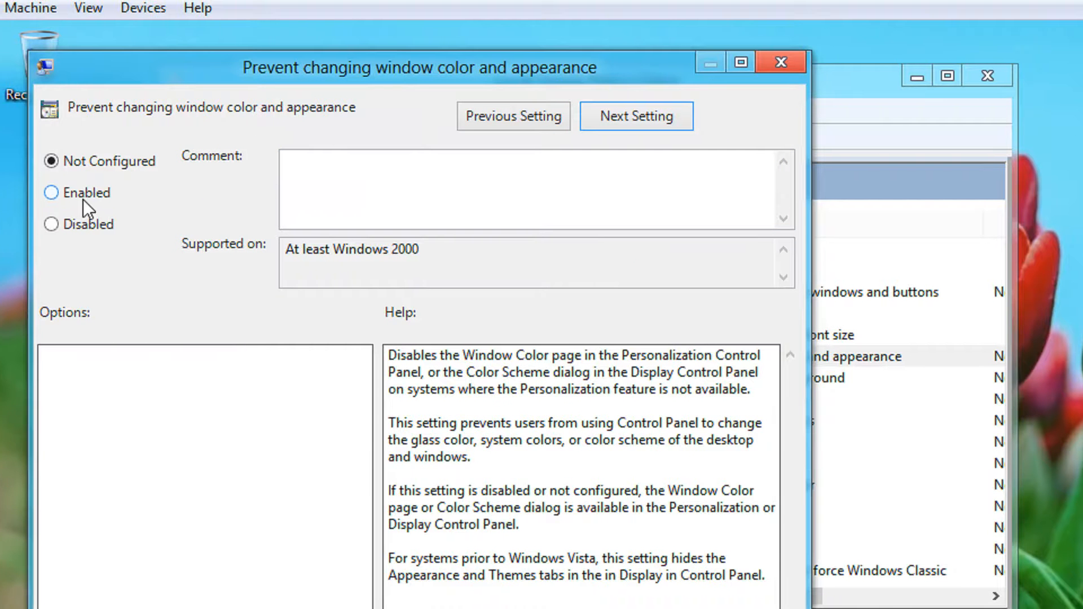
Step: Set Prevent changing window color and appearance to Disabled and save it
click(74, 193)
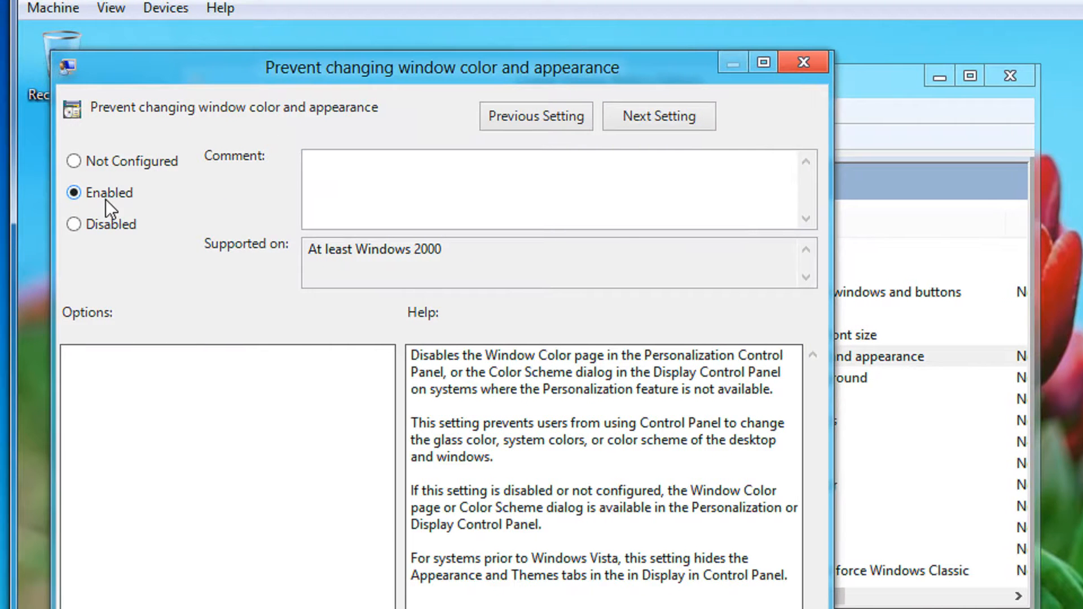
click(74, 224)
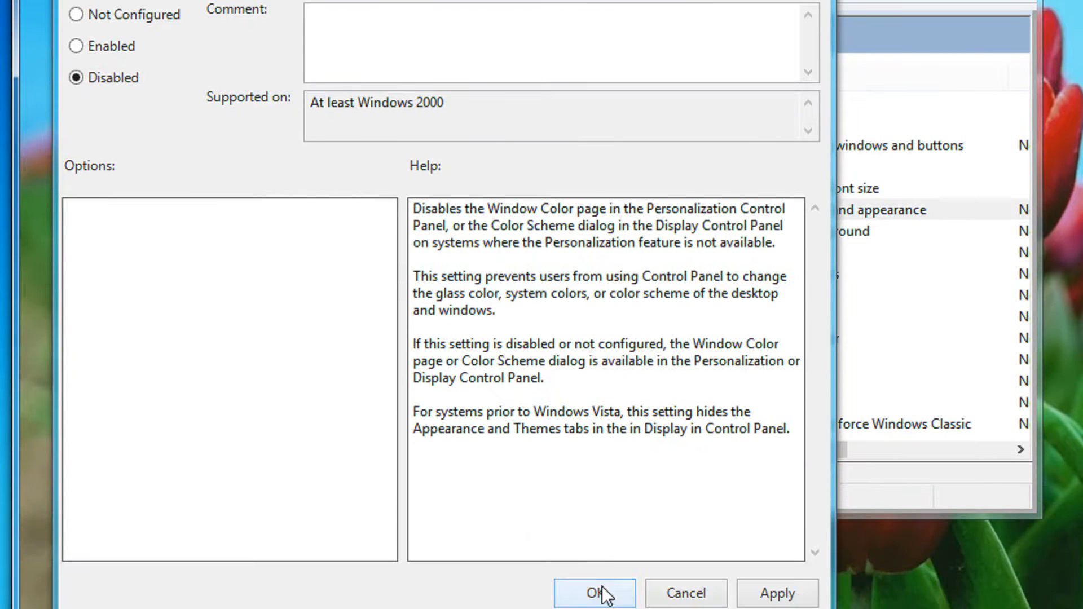
click(593, 593)
text(personalis)
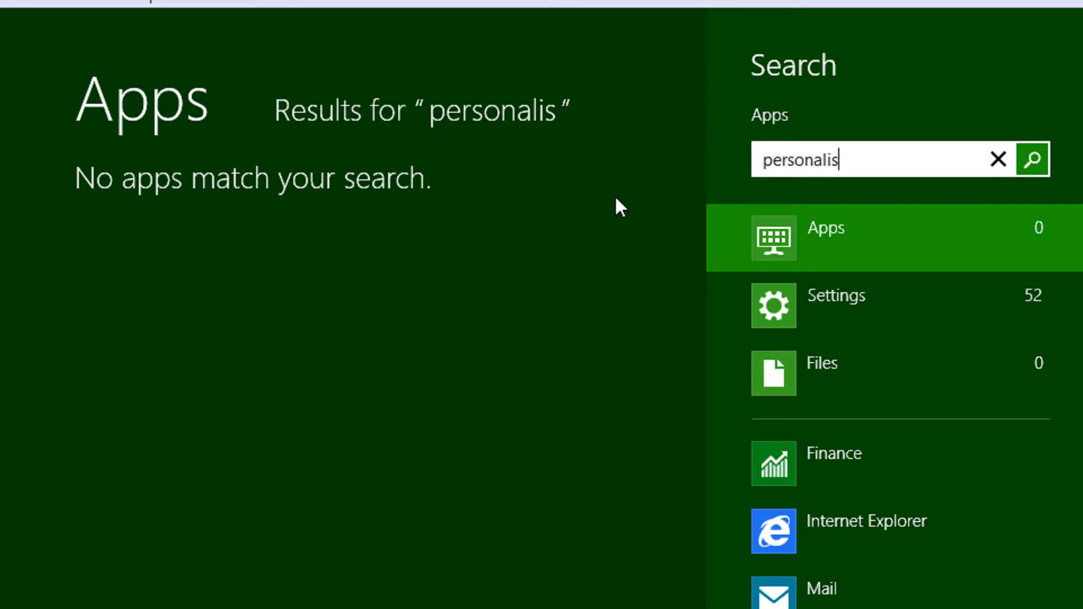
Step: Search Start for 'personalisation', filter to Settings and open Change the theme
text(az)
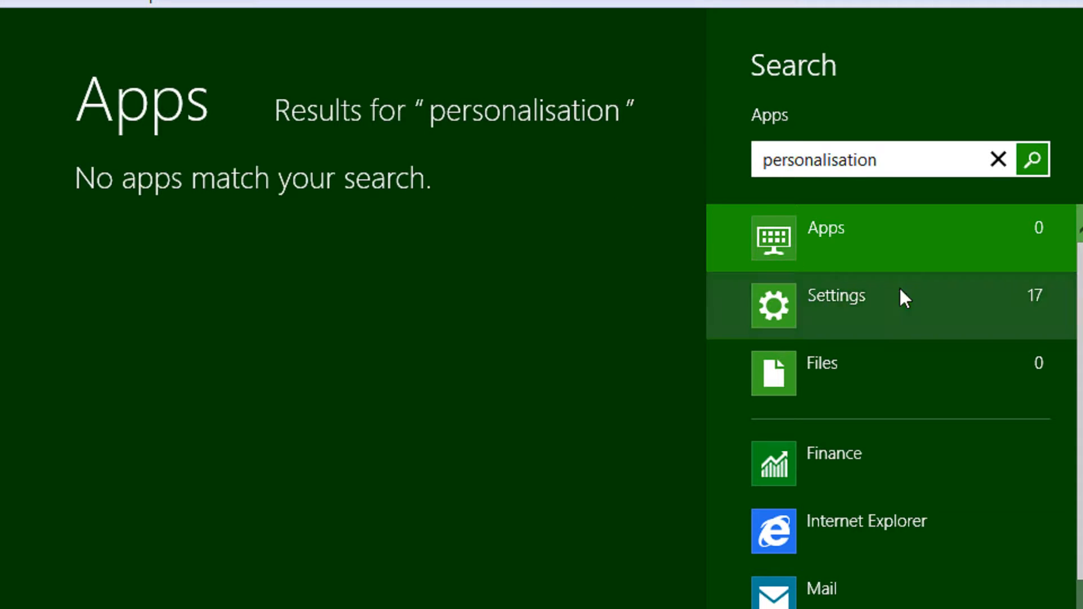
click(836, 295)
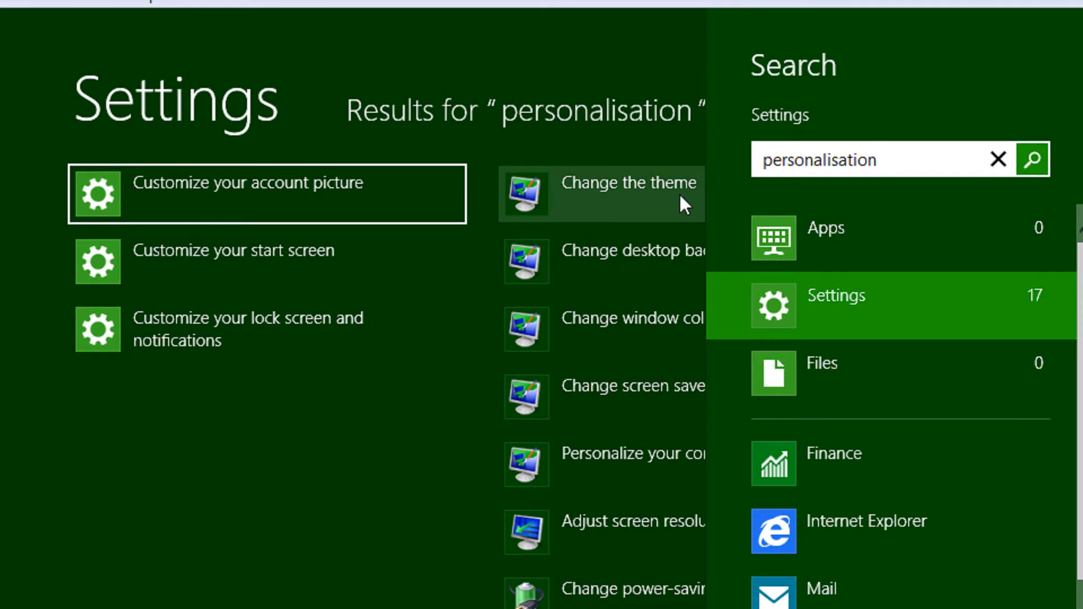
click(626, 182)
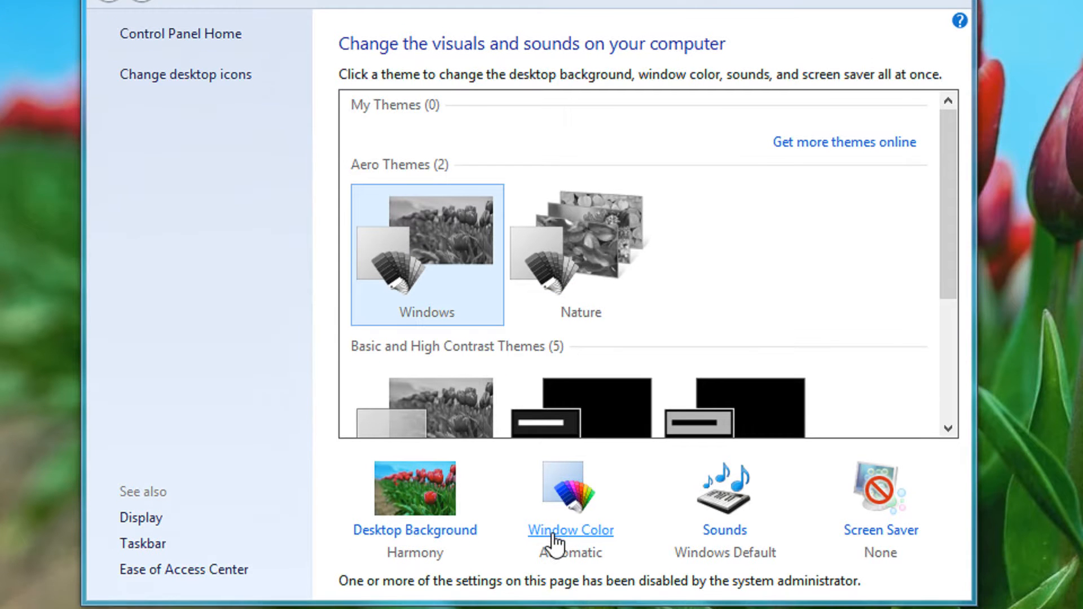
click(570, 531)
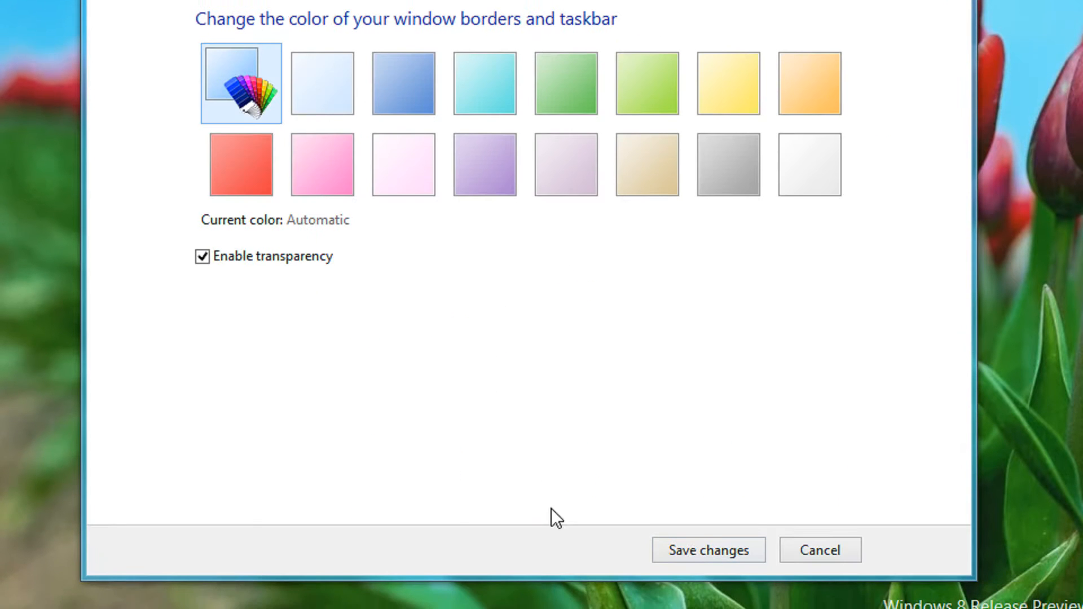
click(820, 550)
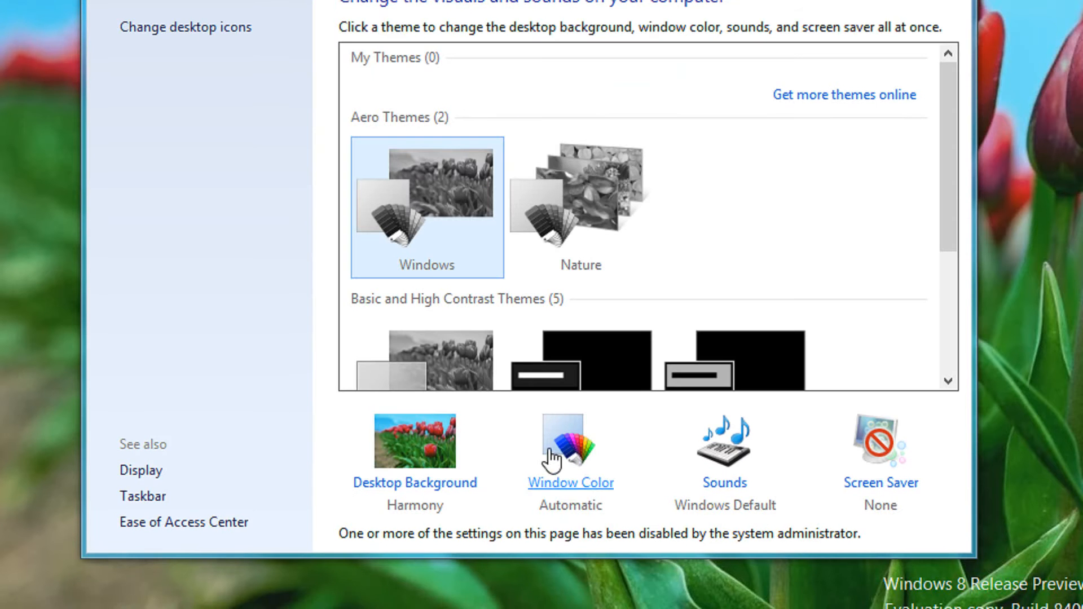
scroll(down, 3)
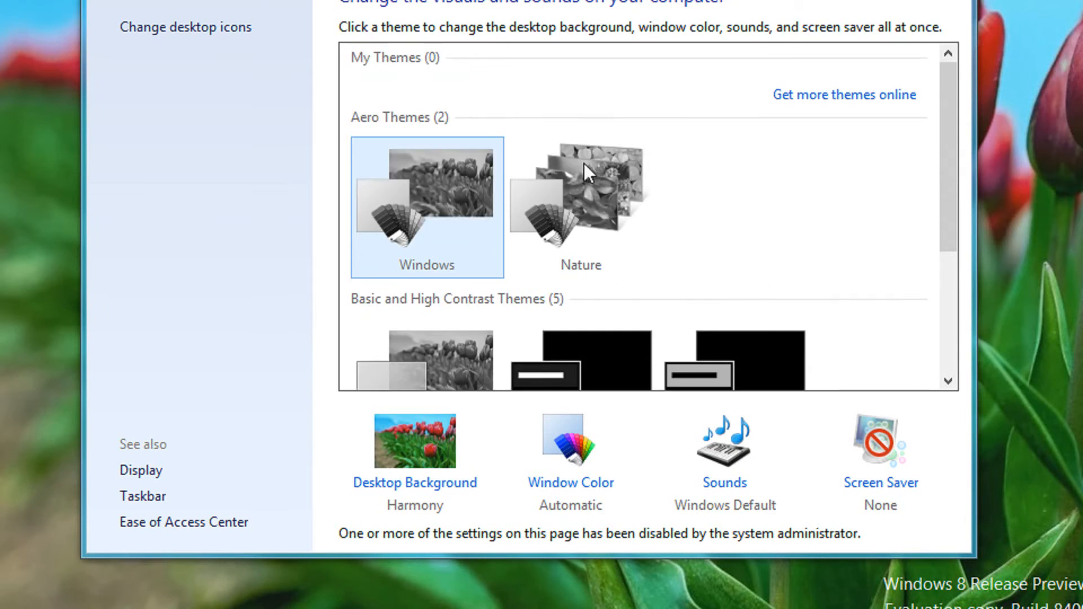
scroll(down, 3)
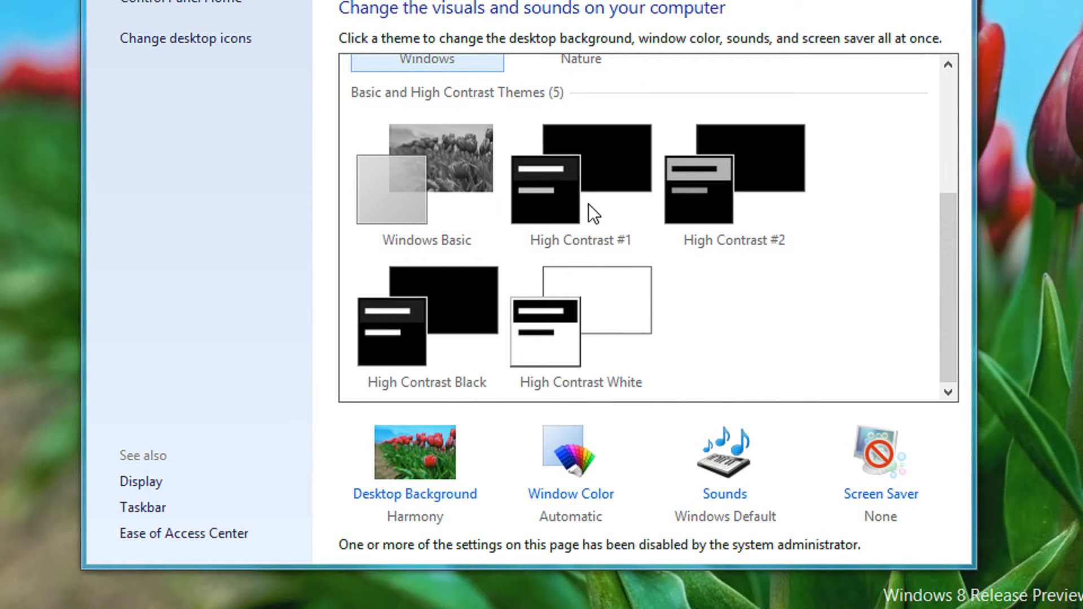